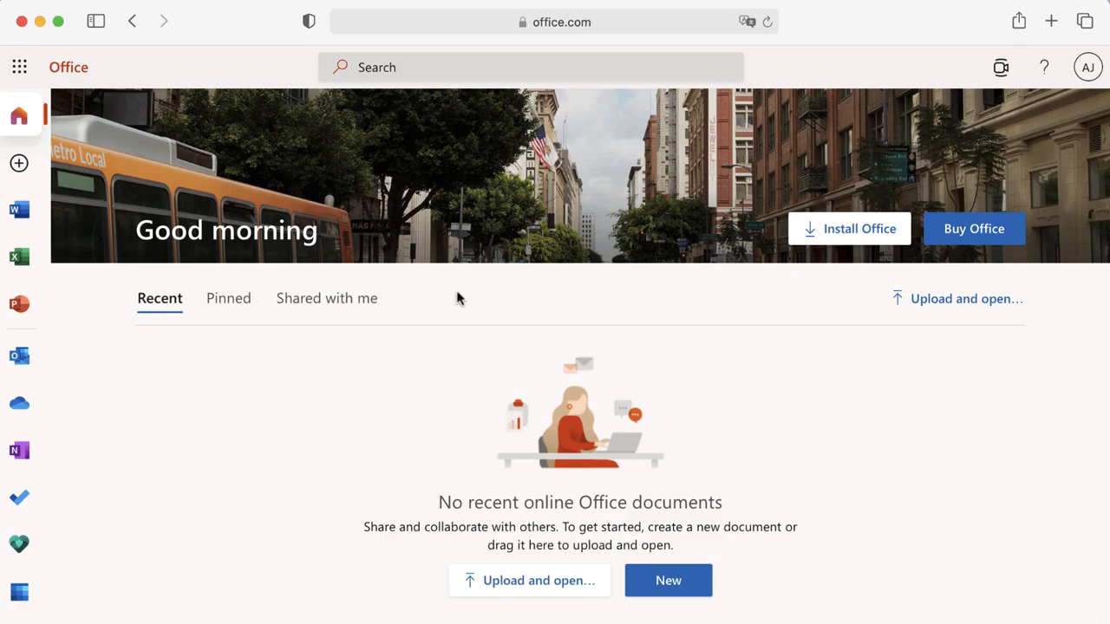
# Browse the Shared and Open locations in the Word document gallery.
pyautogui.click(19, 67)
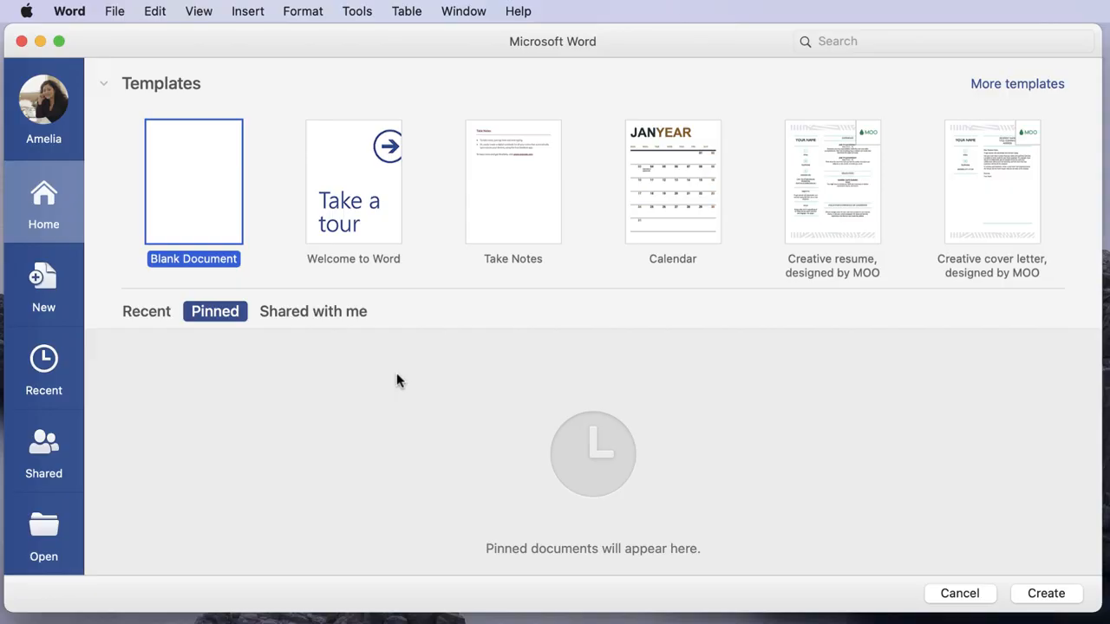
pyautogui.moveTo(208, 206)
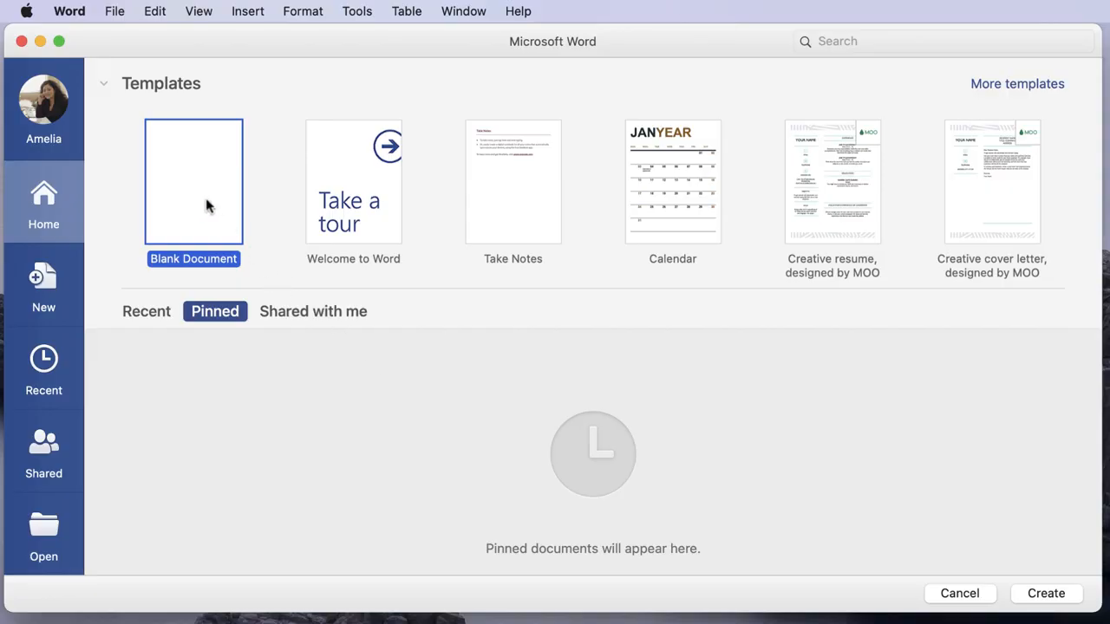
pyautogui.moveTo(169, 319)
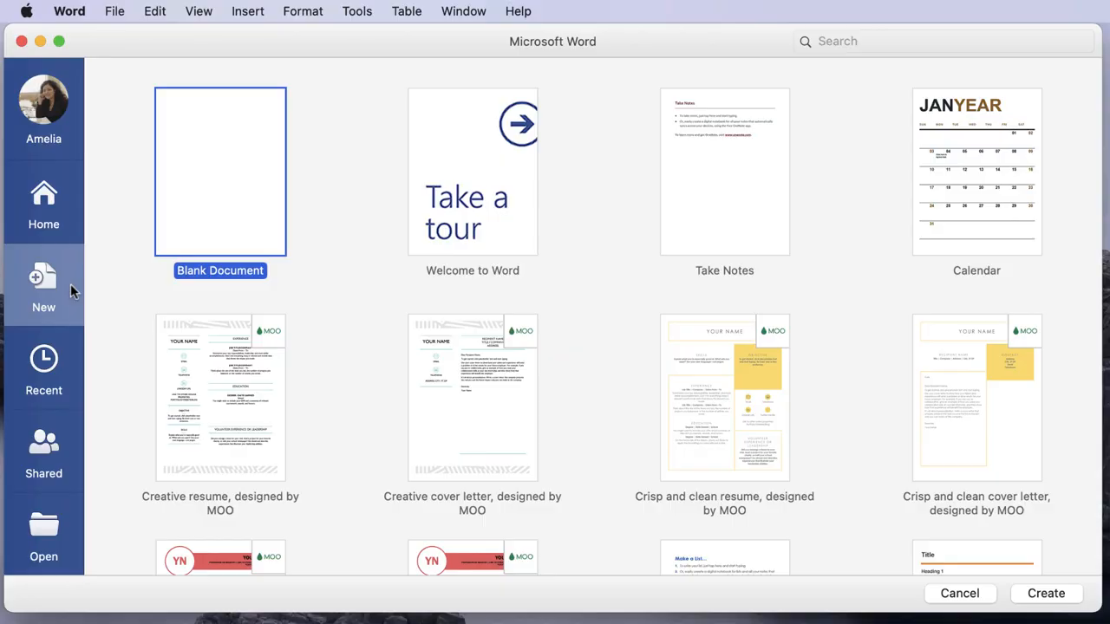
pyautogui.moveTo(68, 355)
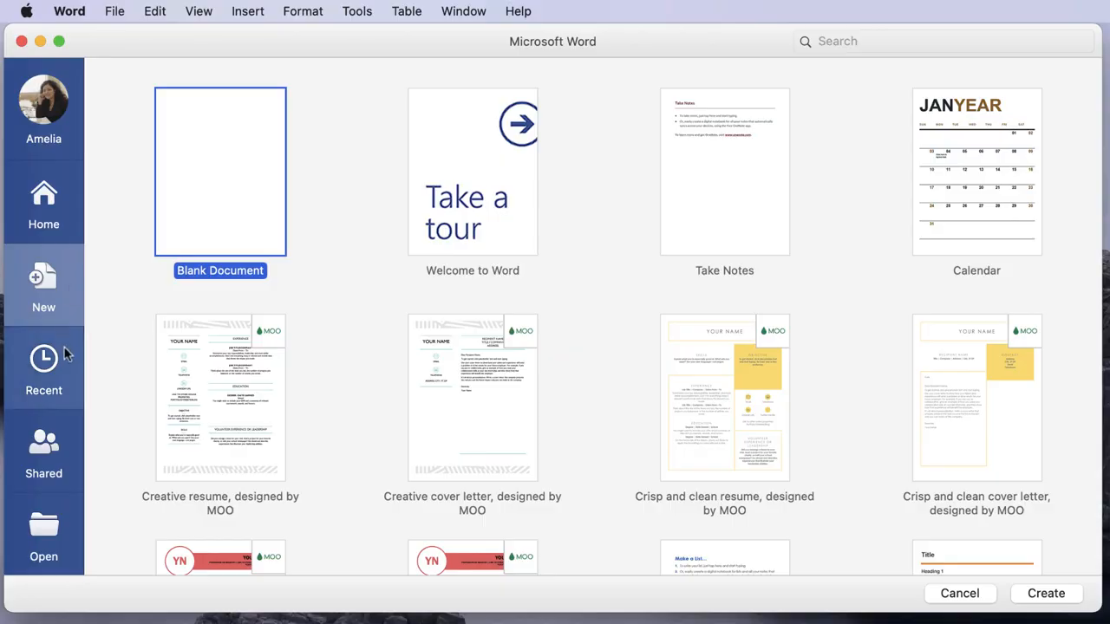
pyautogui.moveTo(61, 438)
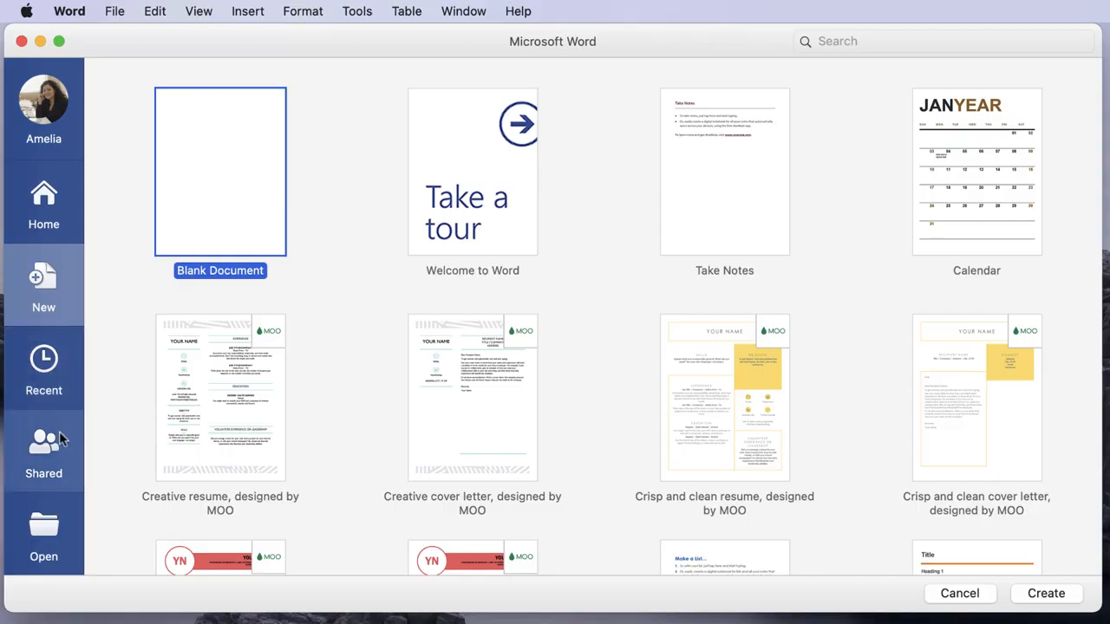
pyautogui.click(43, 451)
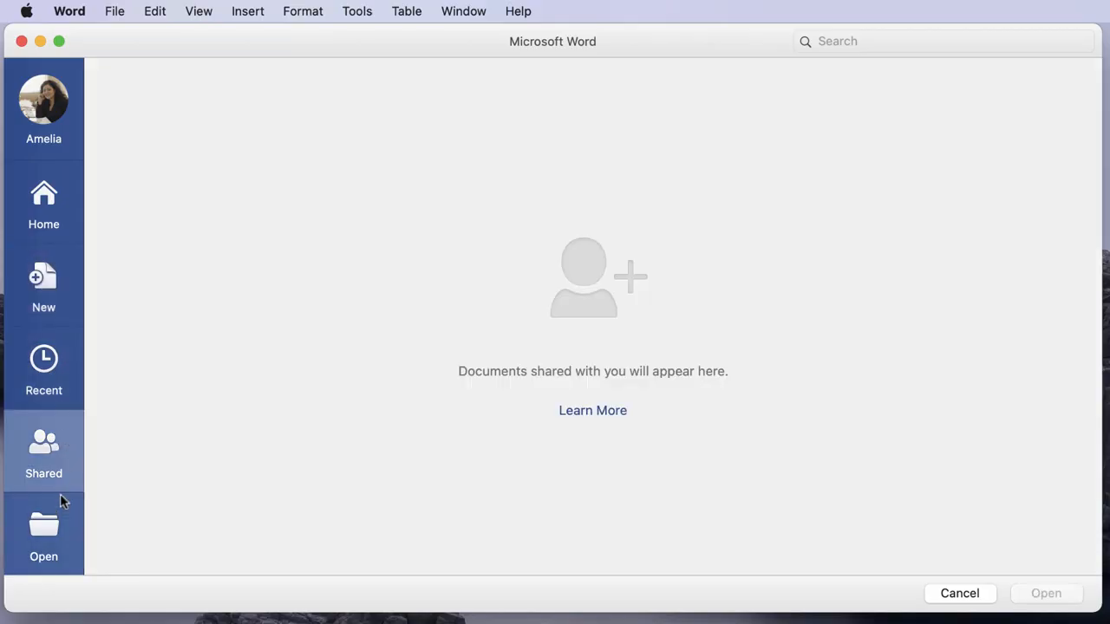
pyautogui.click(44, 529)
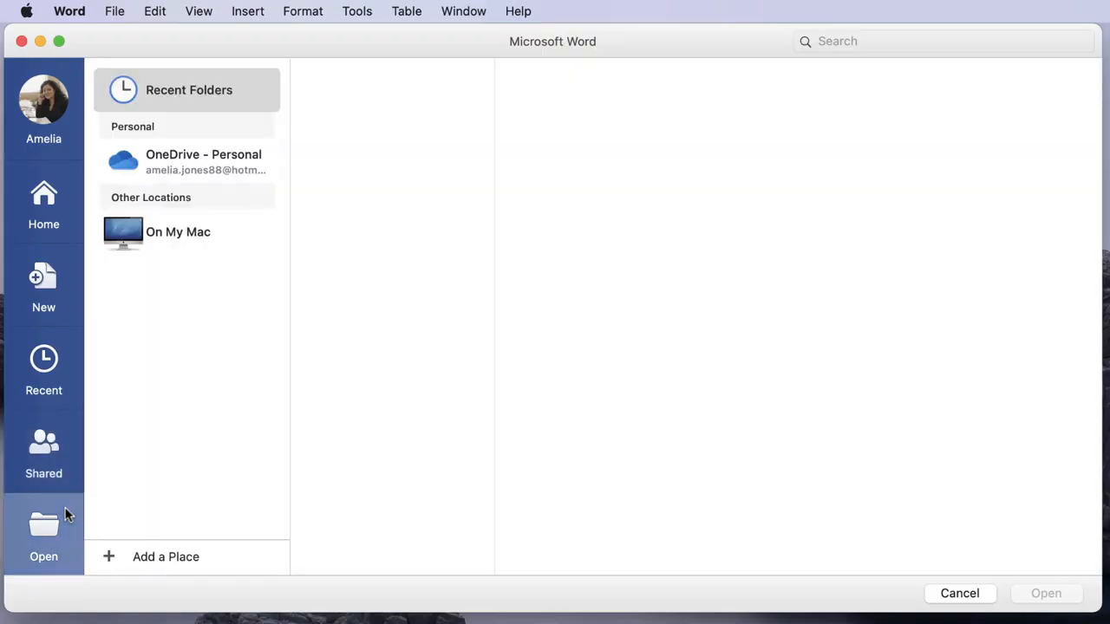
pyautogui.moveTo(43, 286)
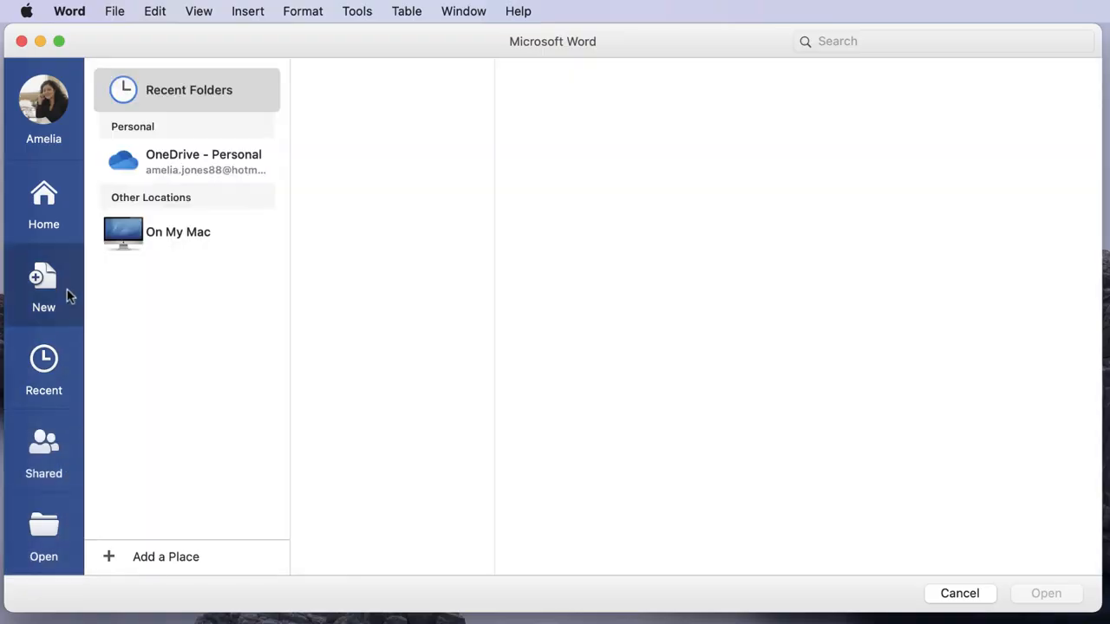
# Create a new document from the Menu template in the gallery.
pyautogui.click(43, 286)
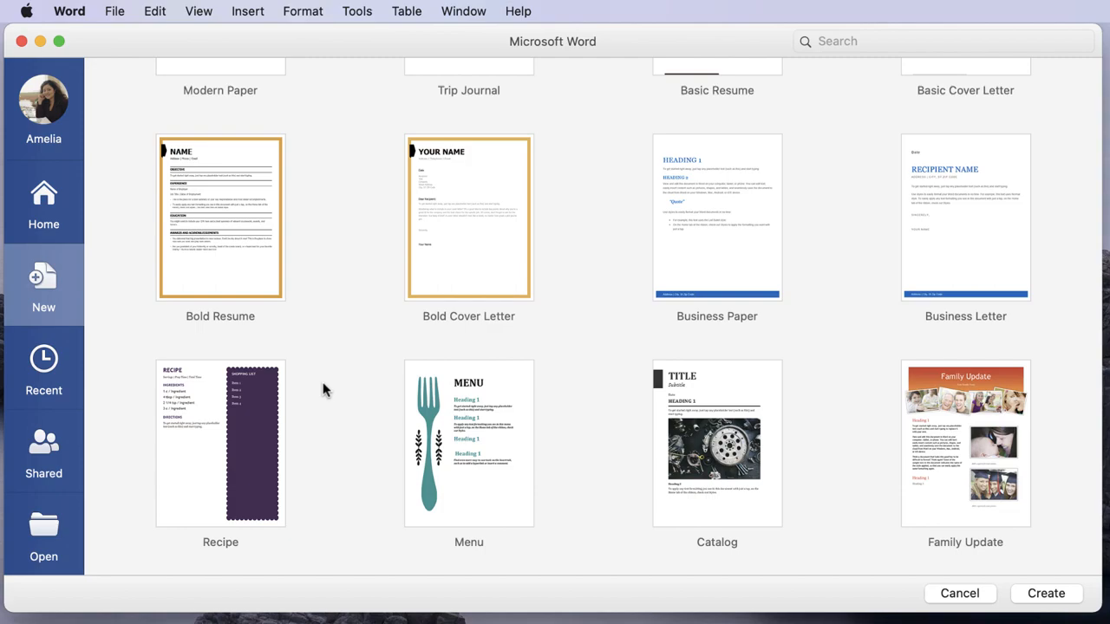
pyautogui.click(468, 442)
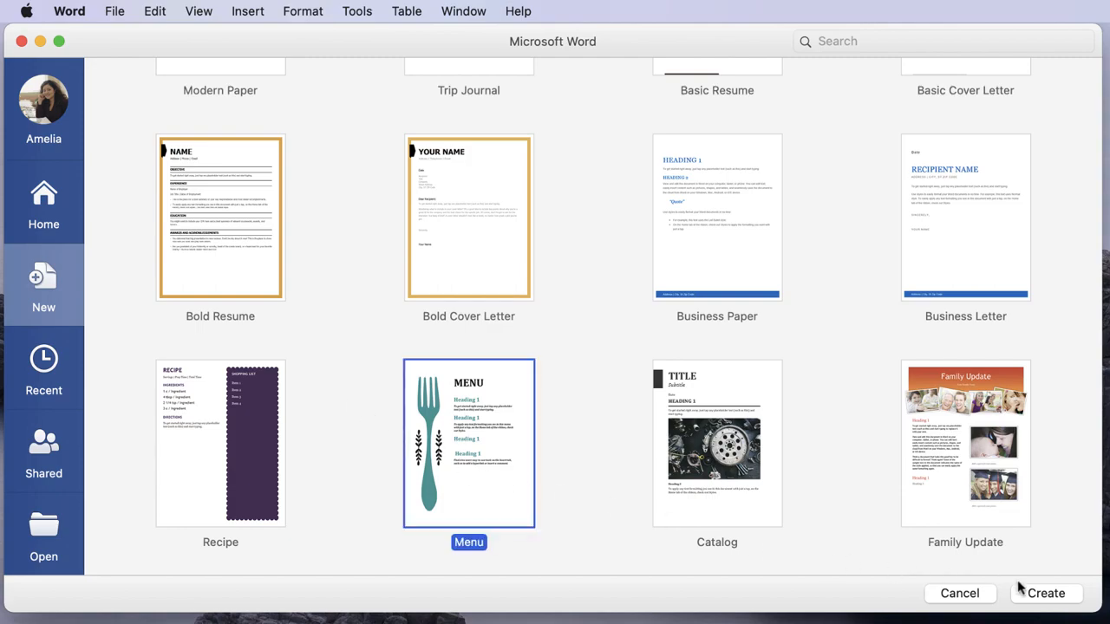
pyautogui.click(1046, 593)
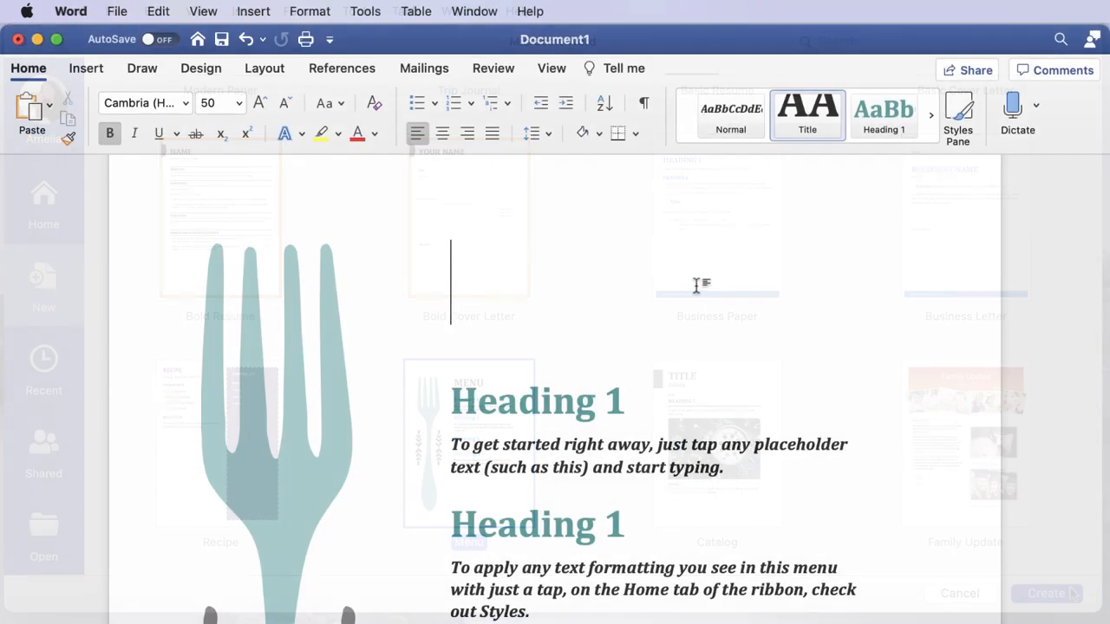
# Fill in the BREAKFAST title and Waffles toppings, then save as 'Breakfast Menu'.
pyautogui.click(1045, 593)
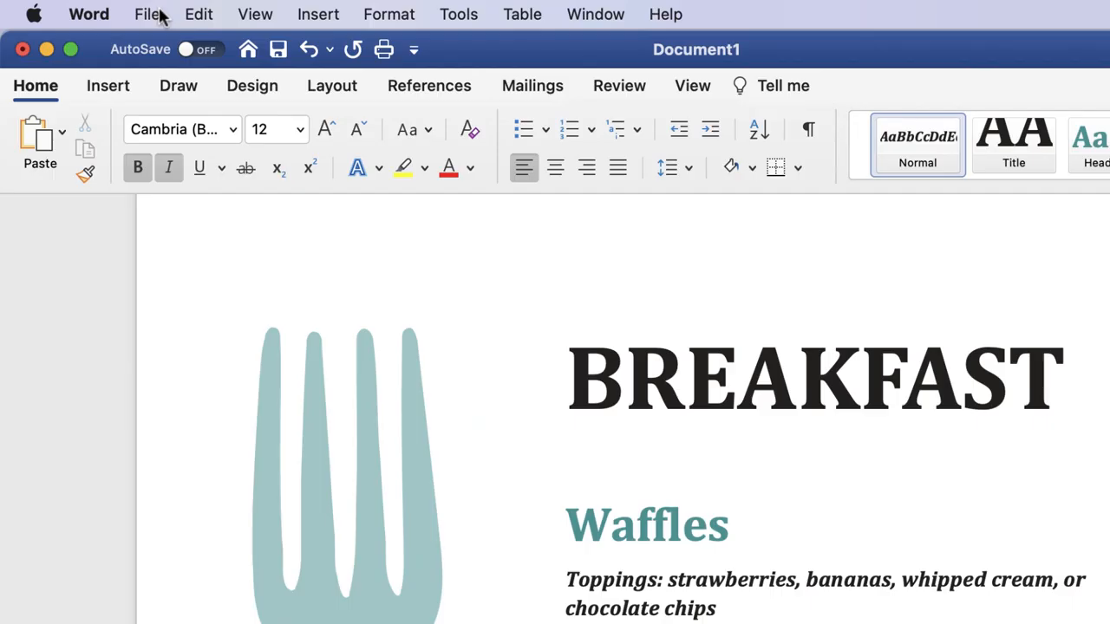
pyautogui.click(147, 14)
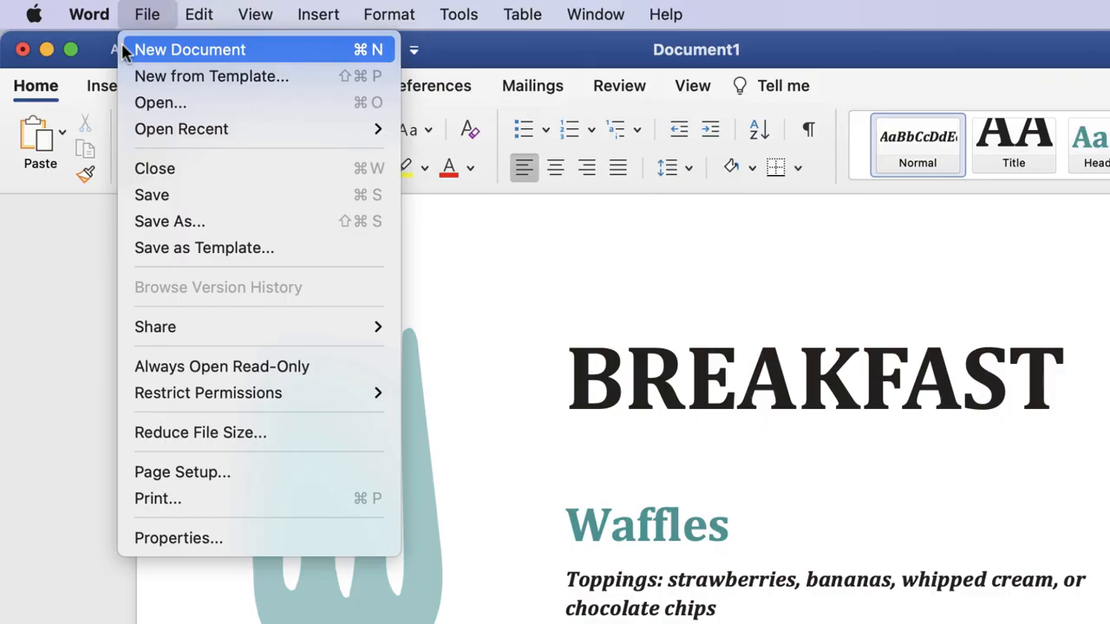
pyautogui.moveTo(161, 103)
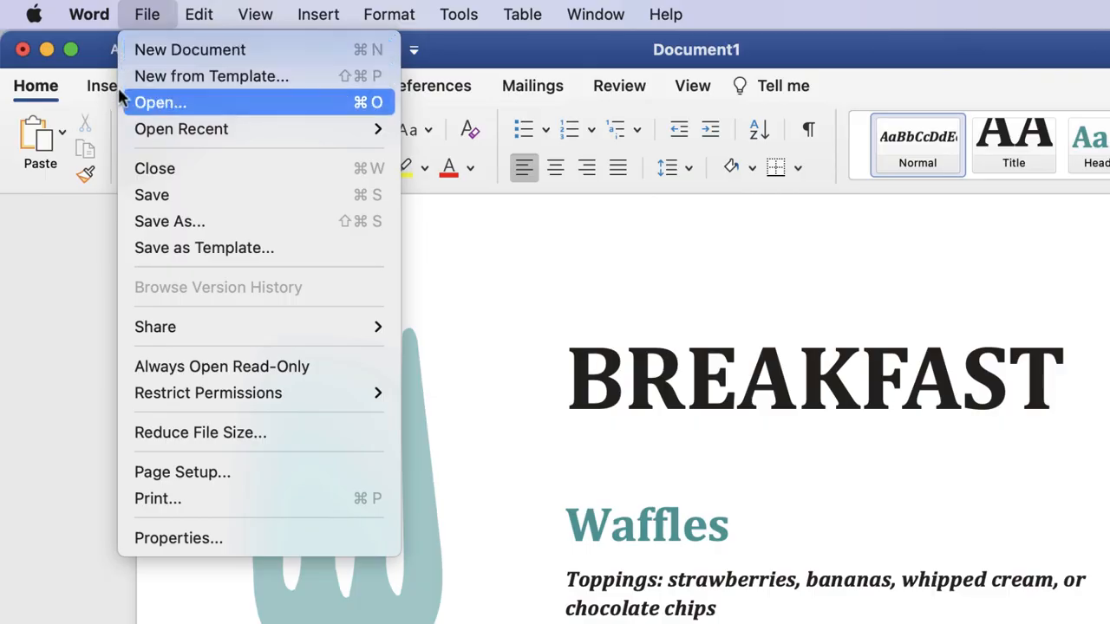
pyautogui.moveTo(151, 194)
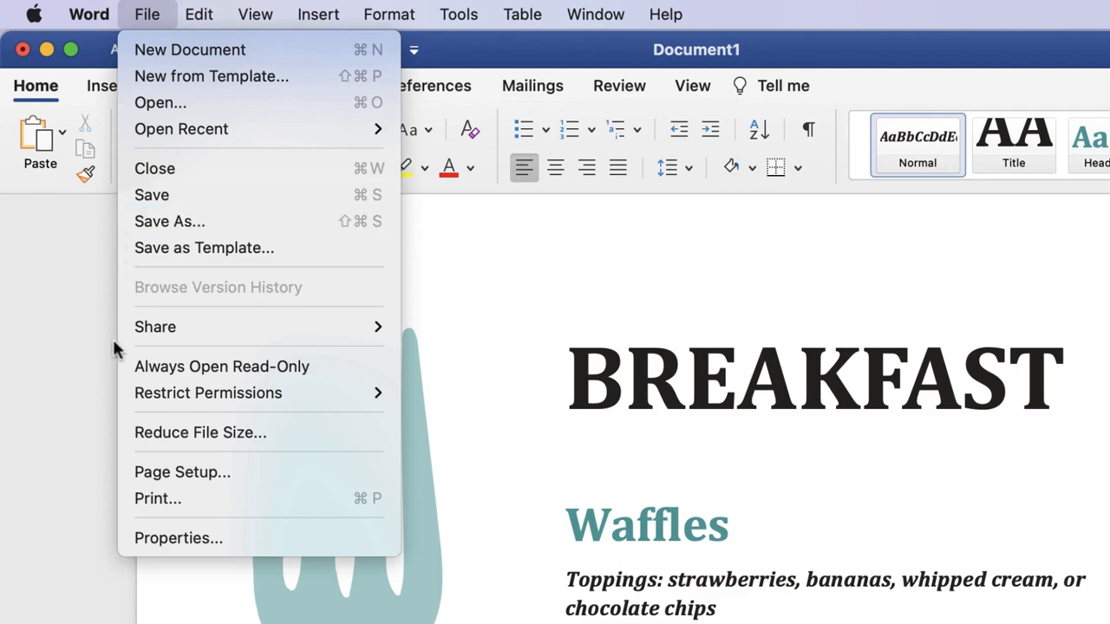
pyautogui.moveTo(158, 498)
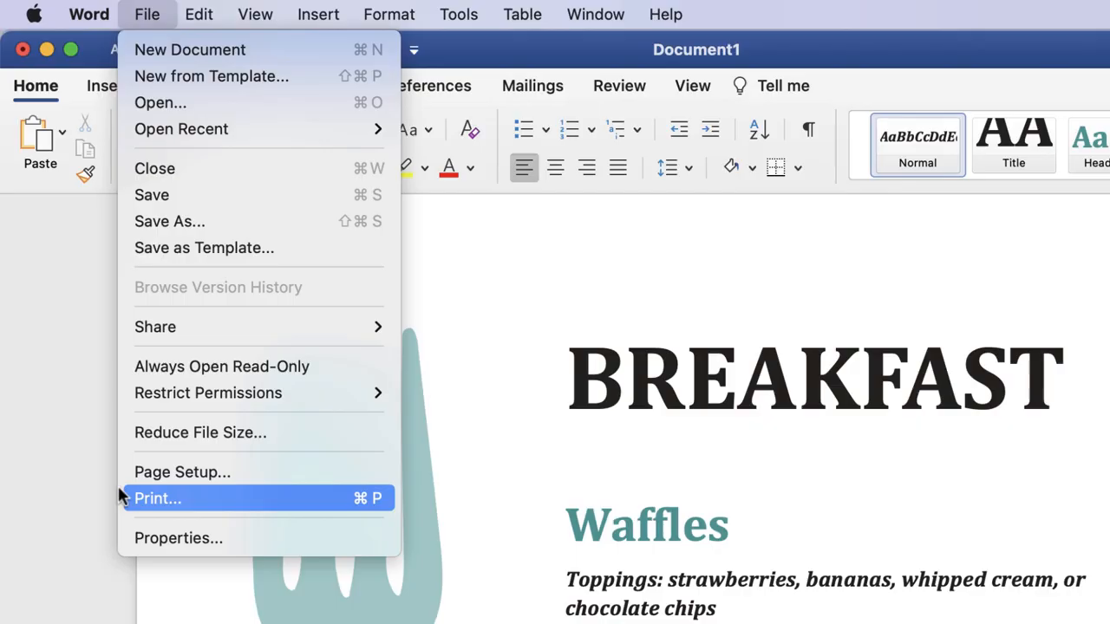
pyautogui.moveTo(155, 327)
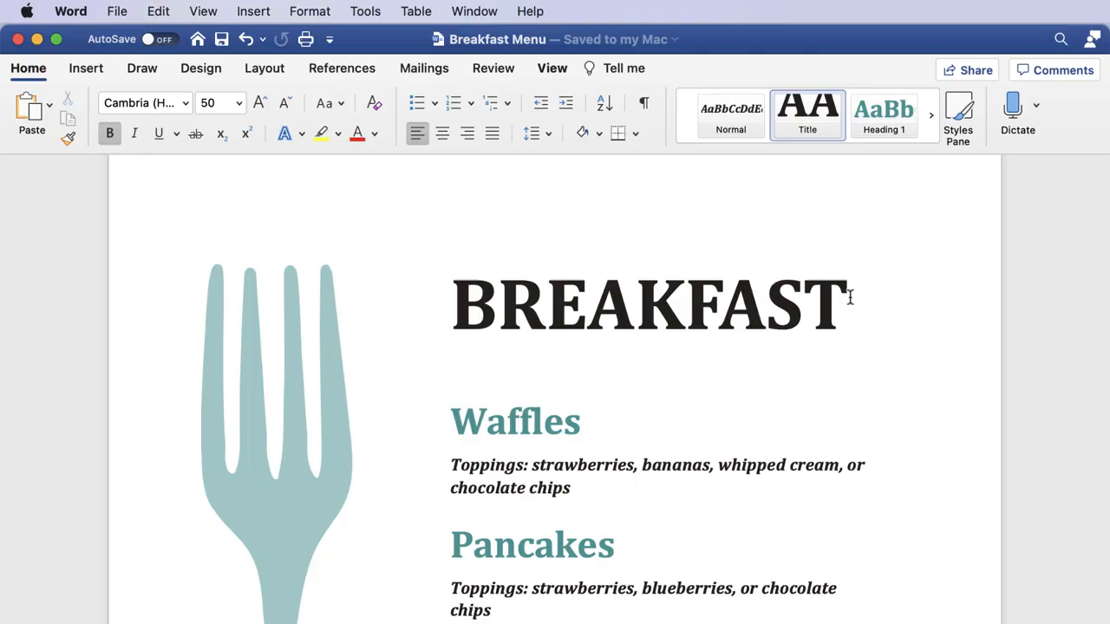
# Place the cursor after BREAKFAST and select all text through the Pancakes toppings.
pyautogui.click(849, 304)
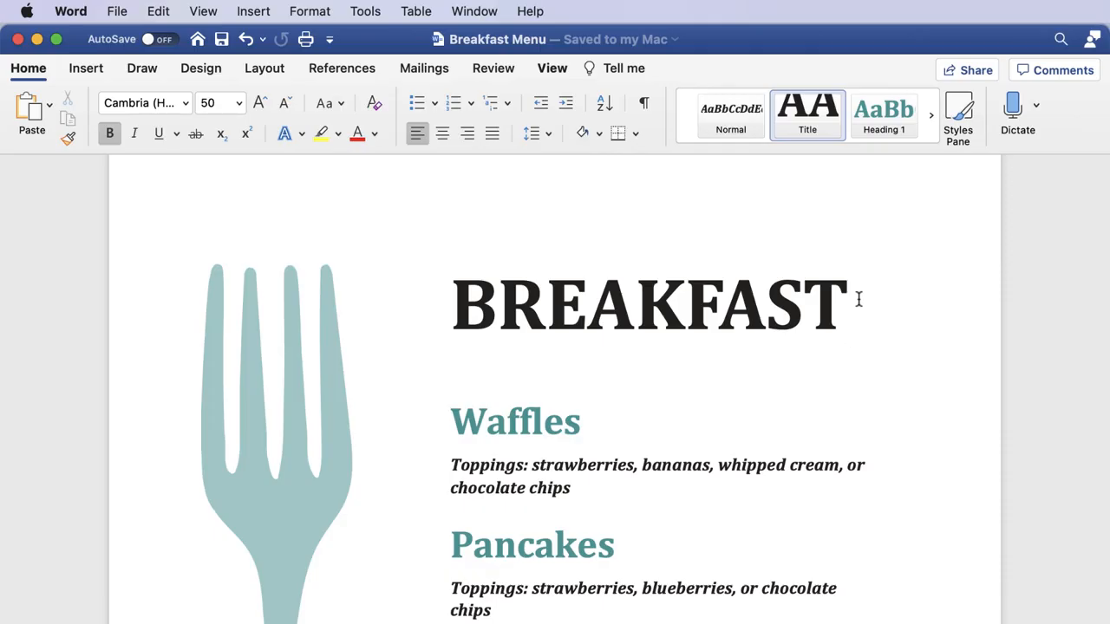
pyautogui.click(849, 303)
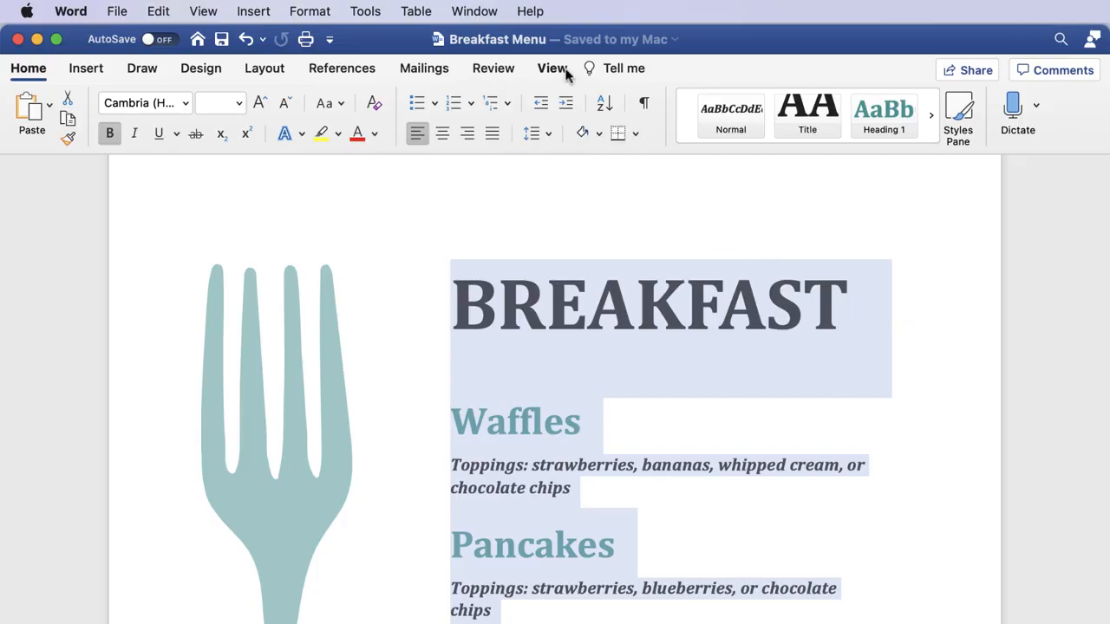
# Enable the ruler on the View tab, then deselect the menu text.
pyautogui.click(552, 68)
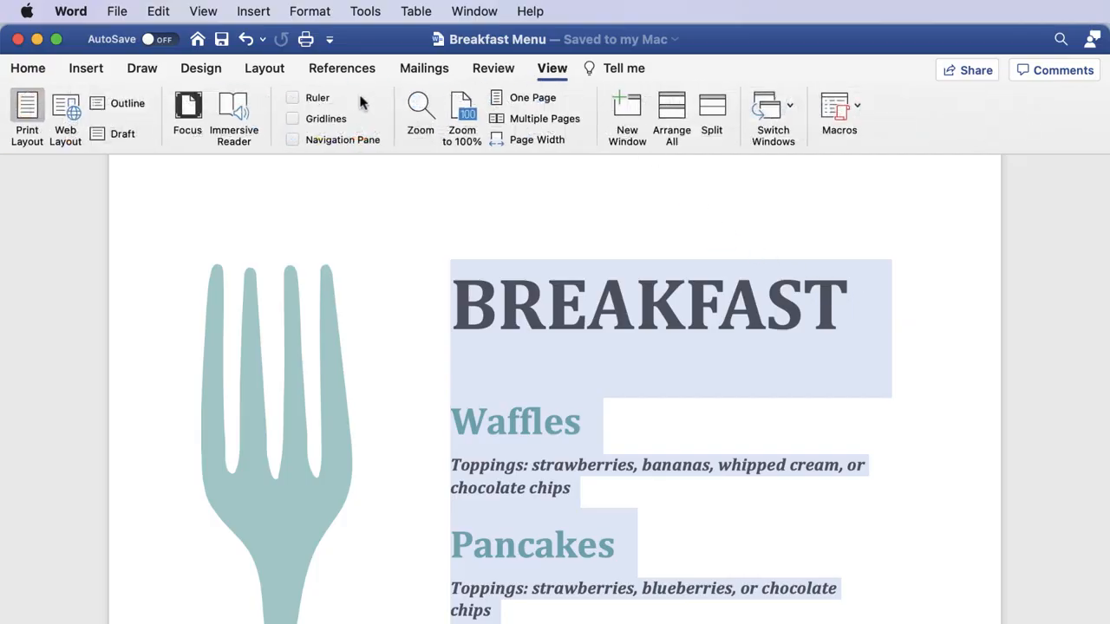
pyautogui.click(293, 98)
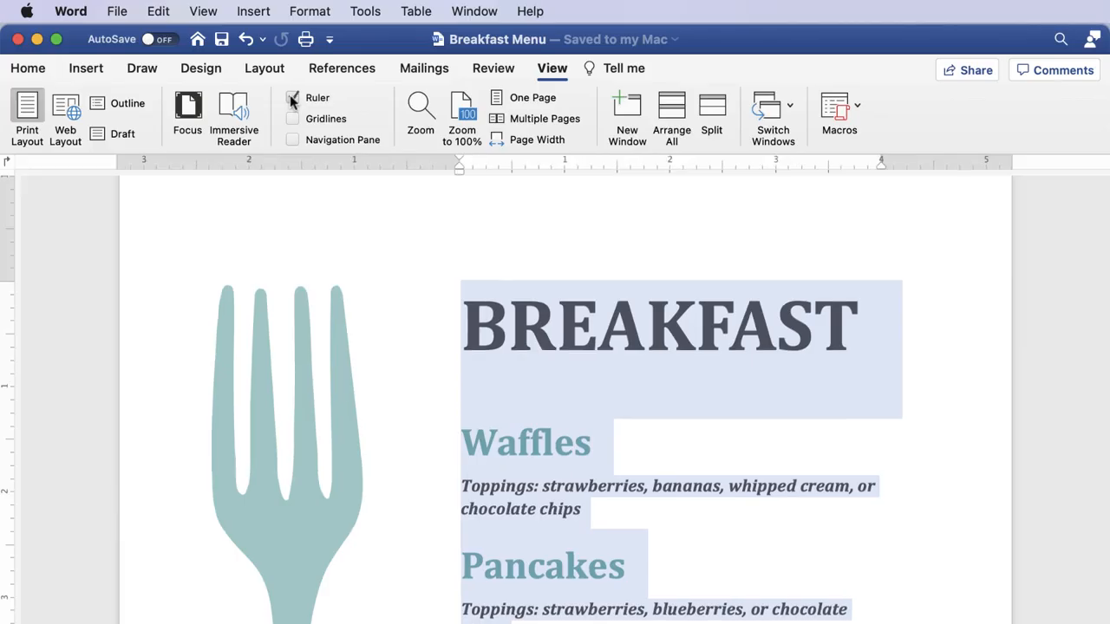
pyautogui.click(293, 97)
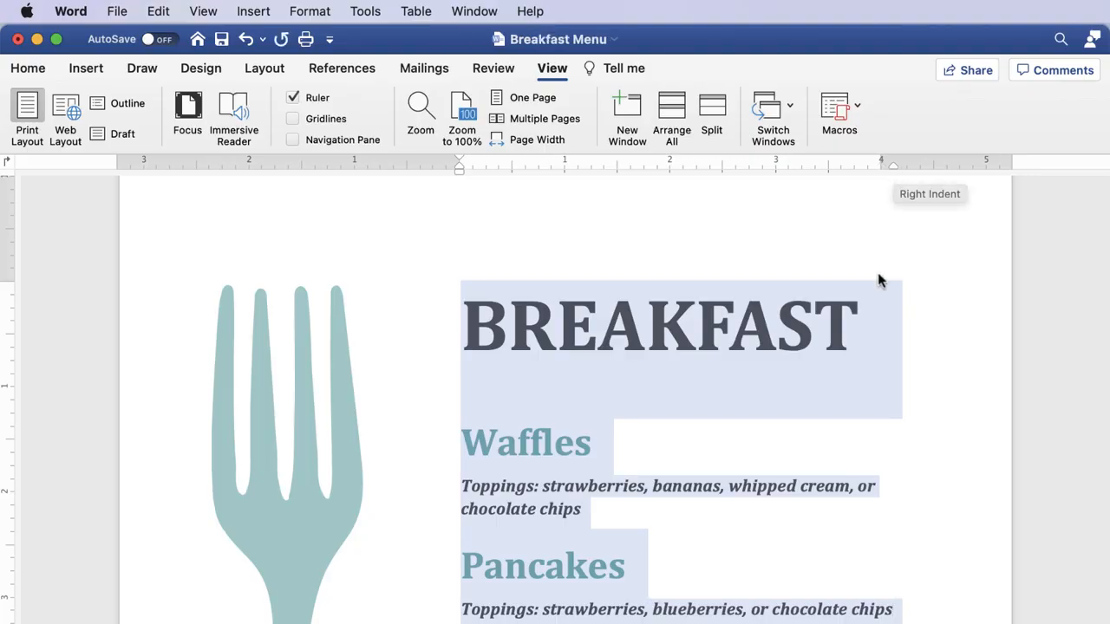
pyautogui.click(861, 325)
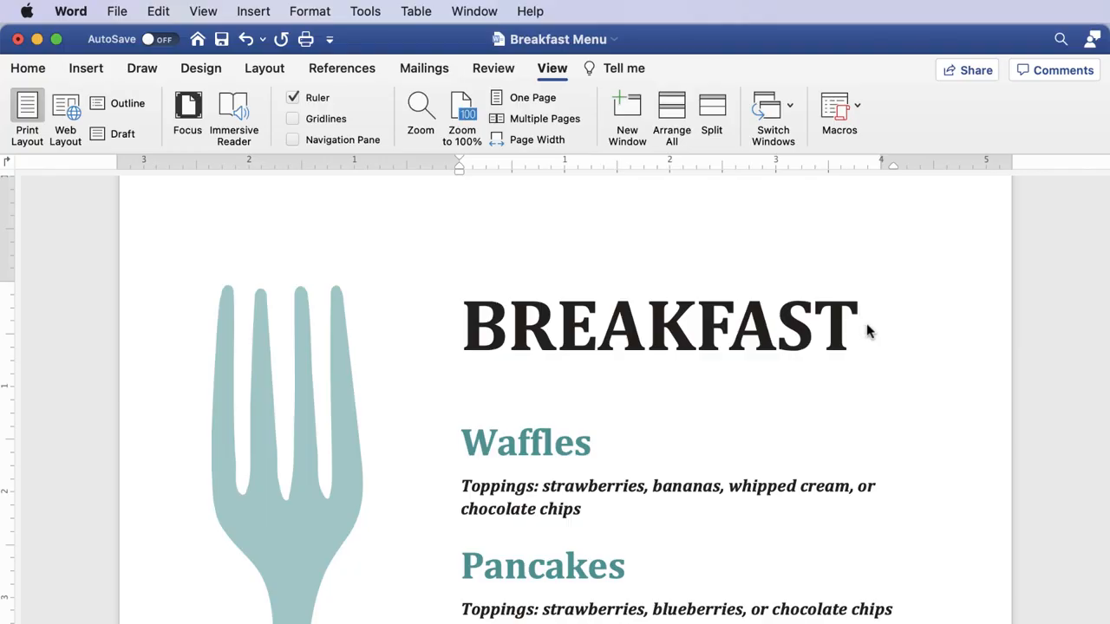
pyautogui.click(858, 325)
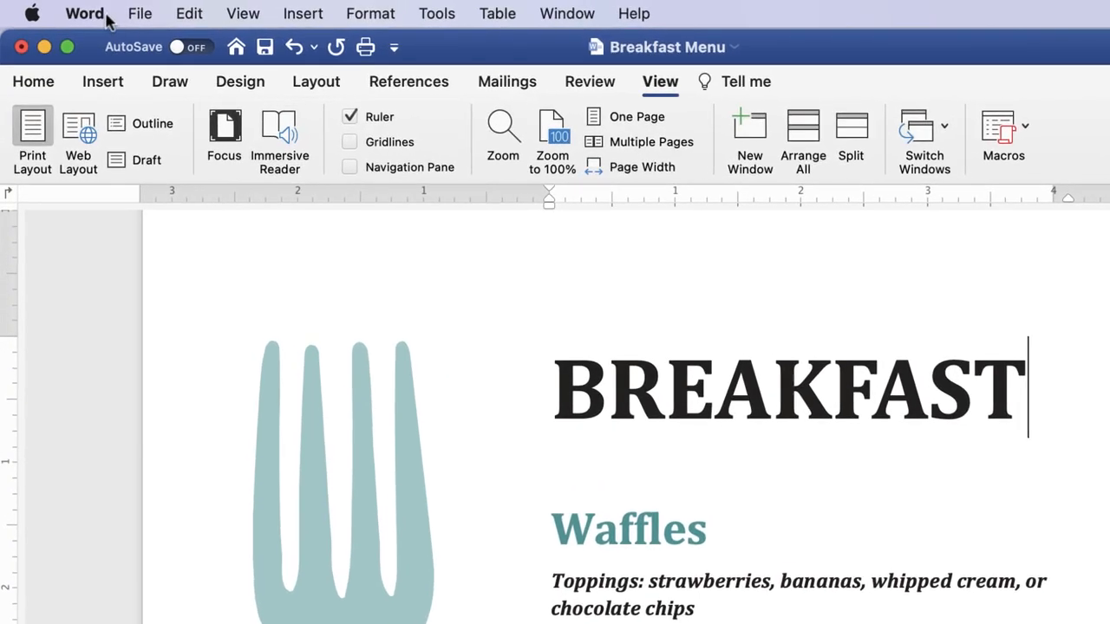
# Open Word Preferences, view Ribbon & Toolbar settings, and return to the overview.
pyautogui.click(84, 13)
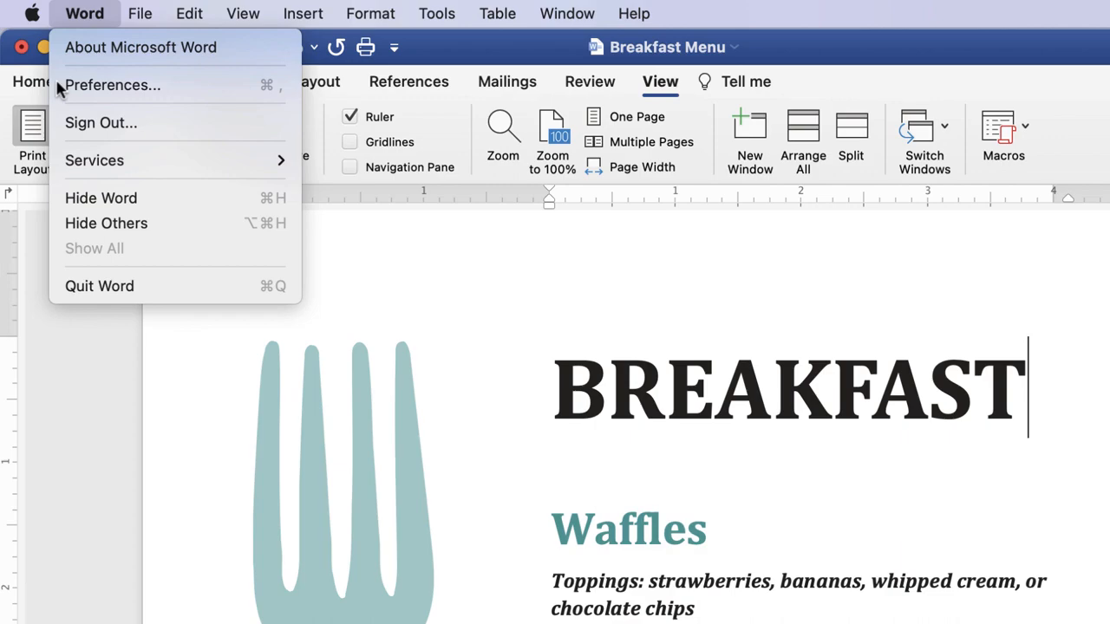
pyautogui.click(111, 85)
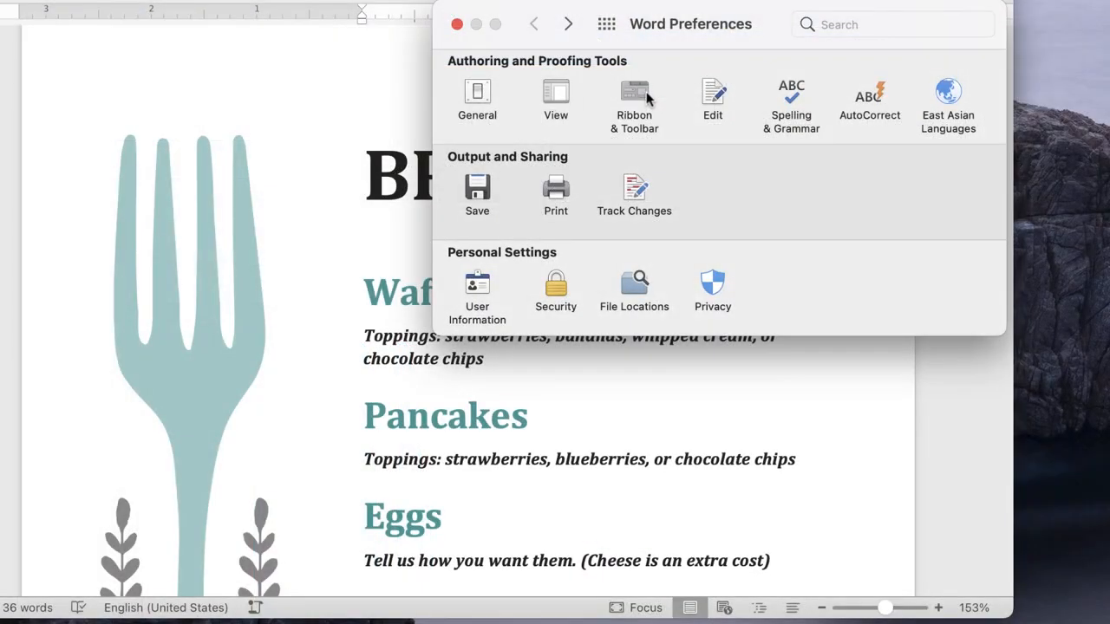
pyautogui.click(634, 100)
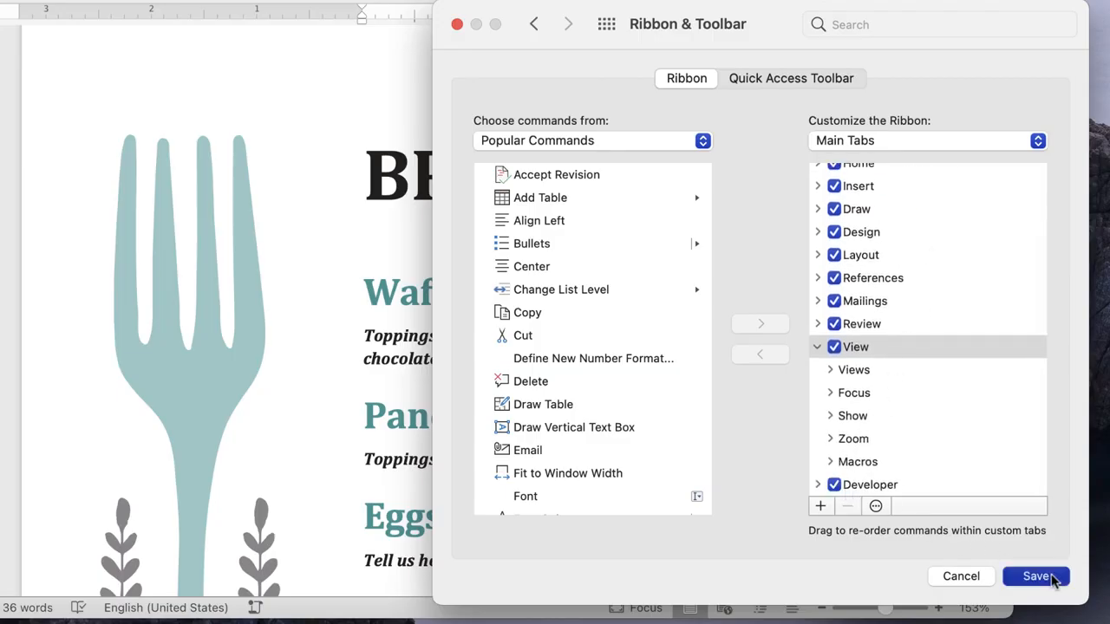
pyautogui.click(533, 23)
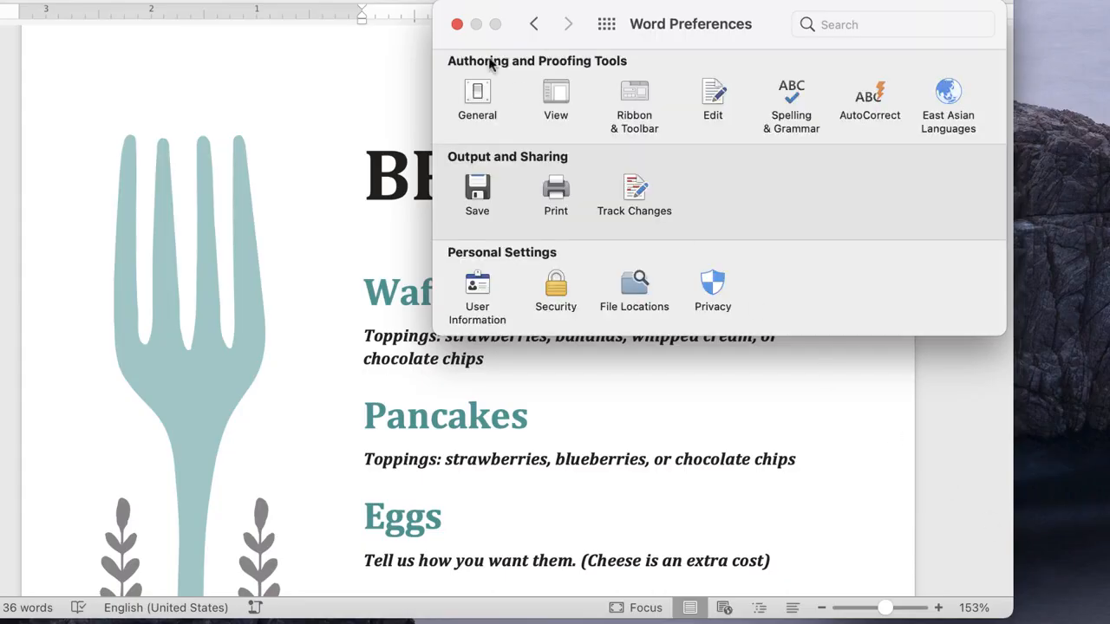
pyautogui.click(457, 23)
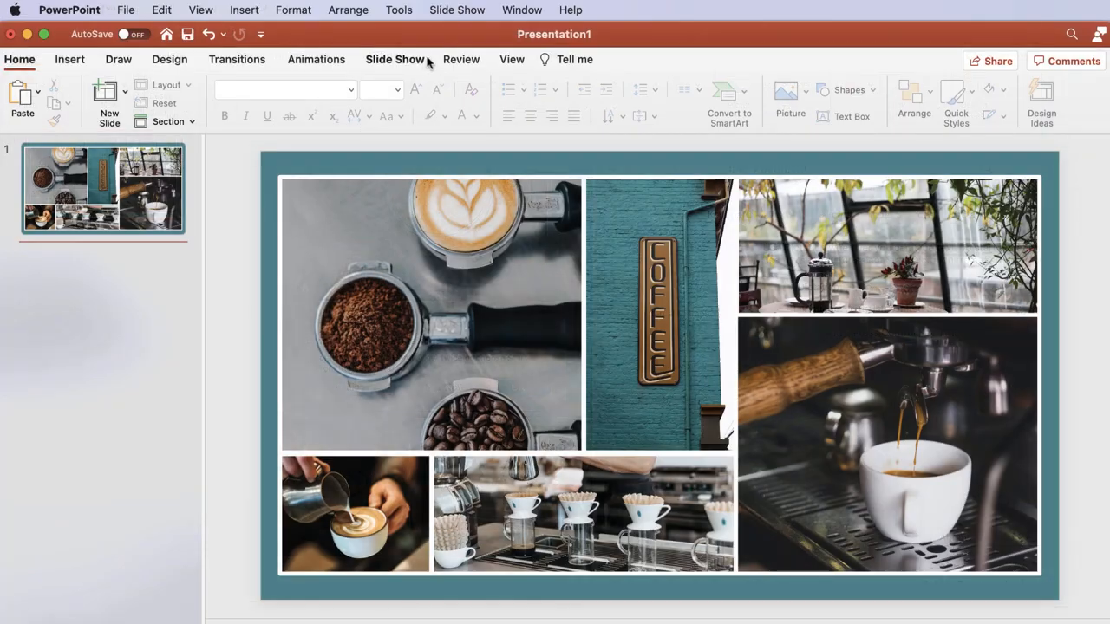
# Look over the Slide Show settings, then enable the slide ruler from View.
pyautogui.click(396, 59)
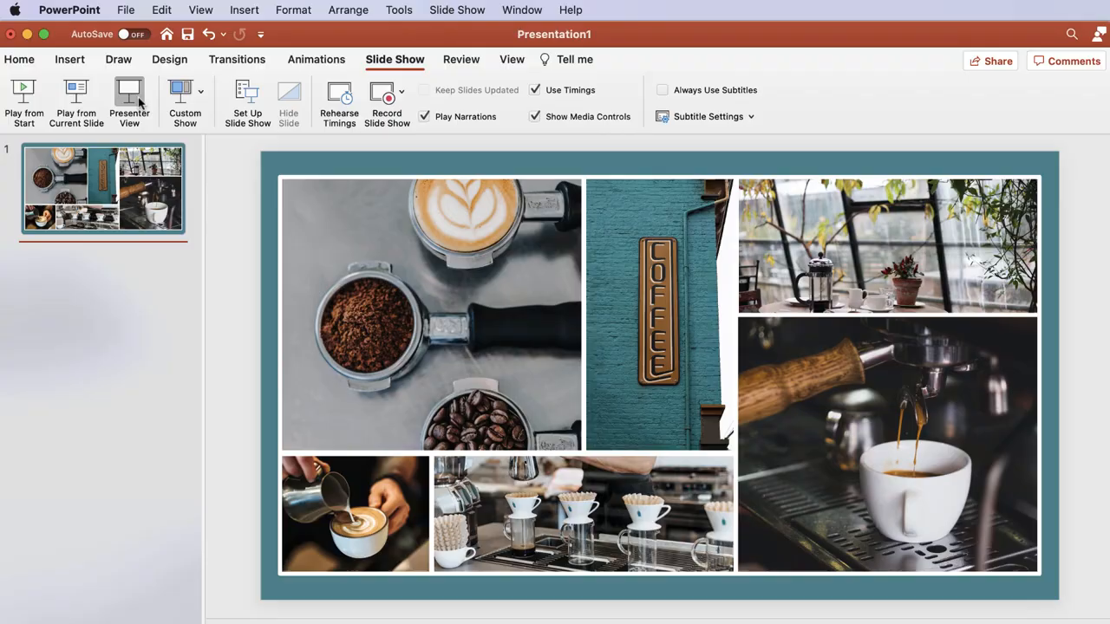
pyautogui.click(129, 95)
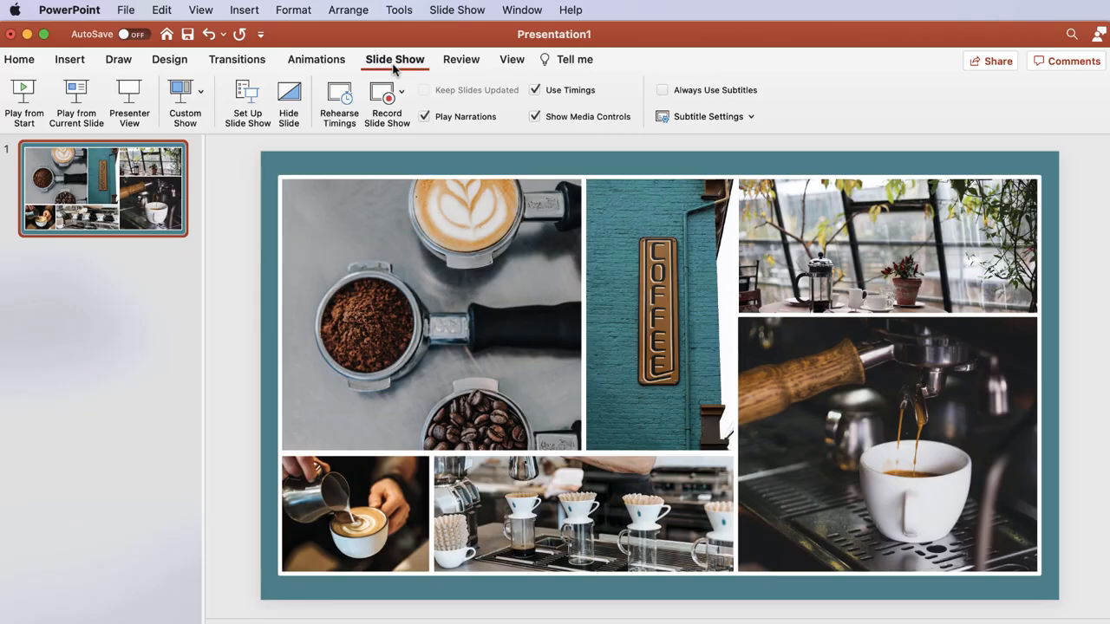
pyautogui.click(511, 59)
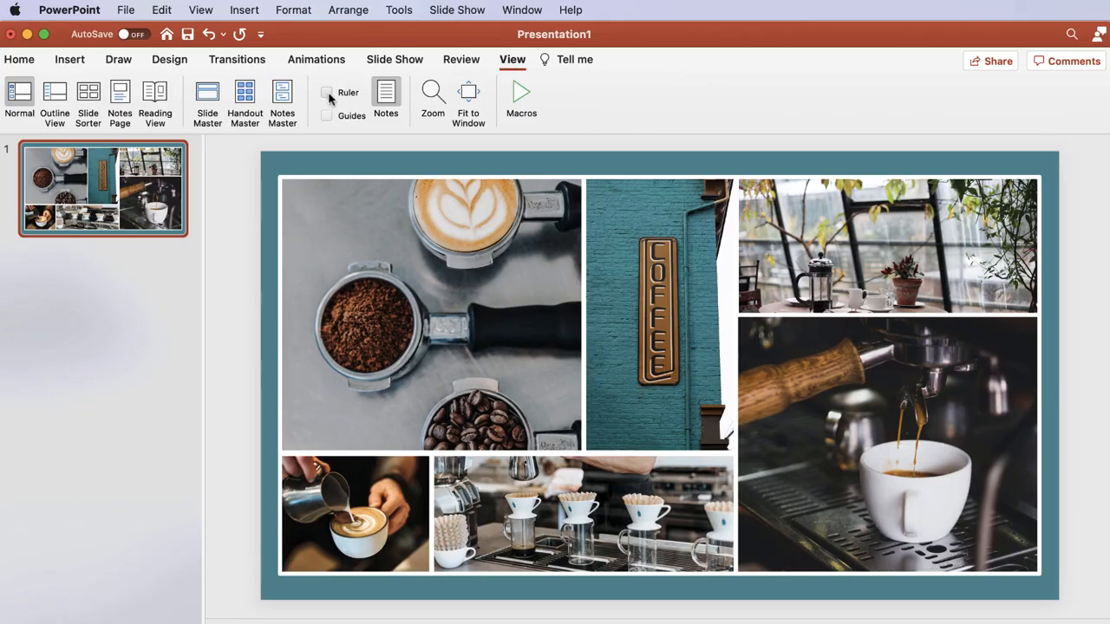
pyautogui.click(328, 93)
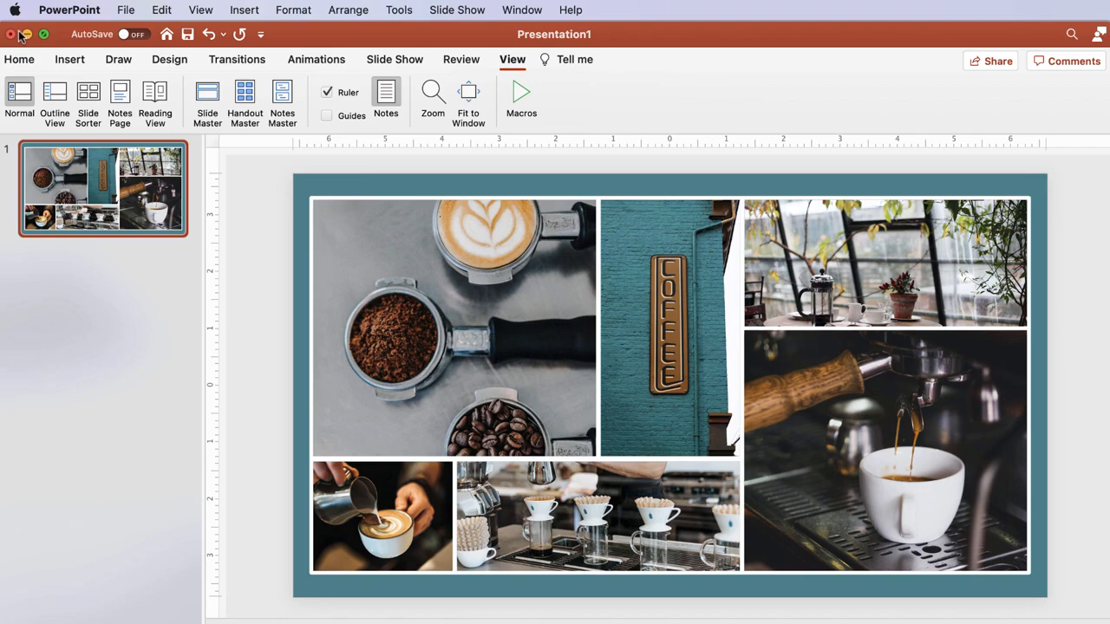
# Close the coffee collage presentation, saving it as 'Coffee' in Documents.
pyautogui.click(12, 34)
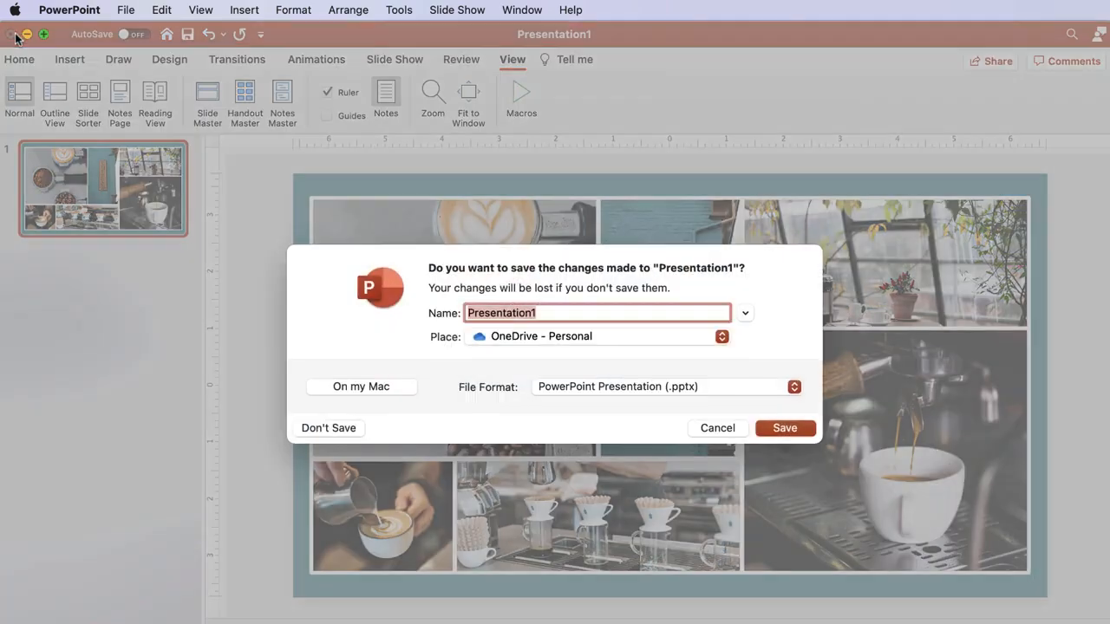
pyautogui.write('C')
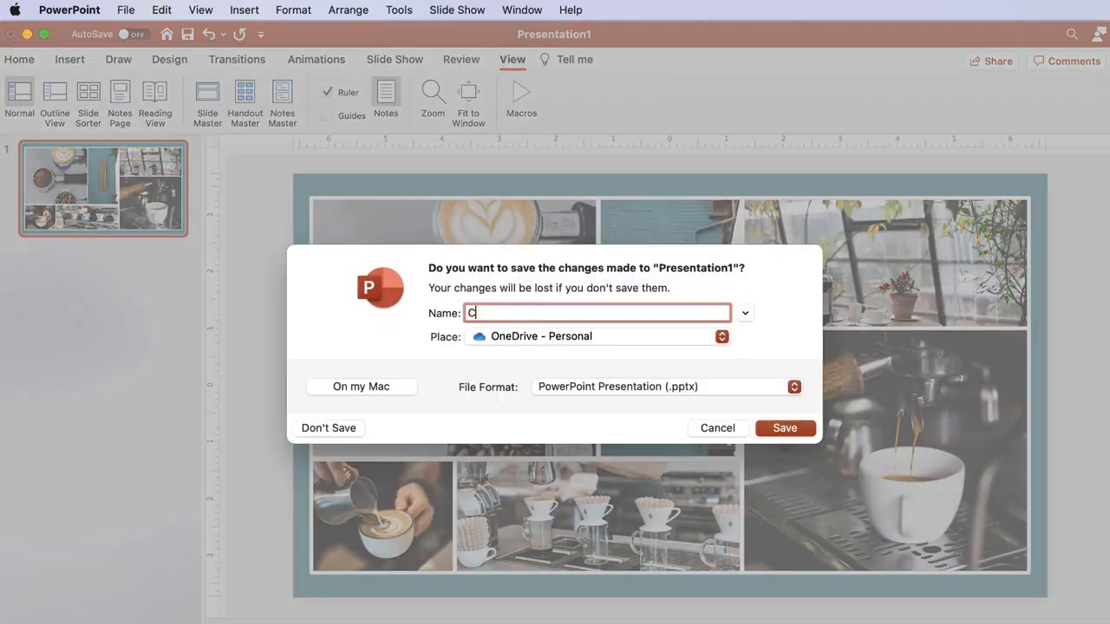
pyautogui.write('offee')
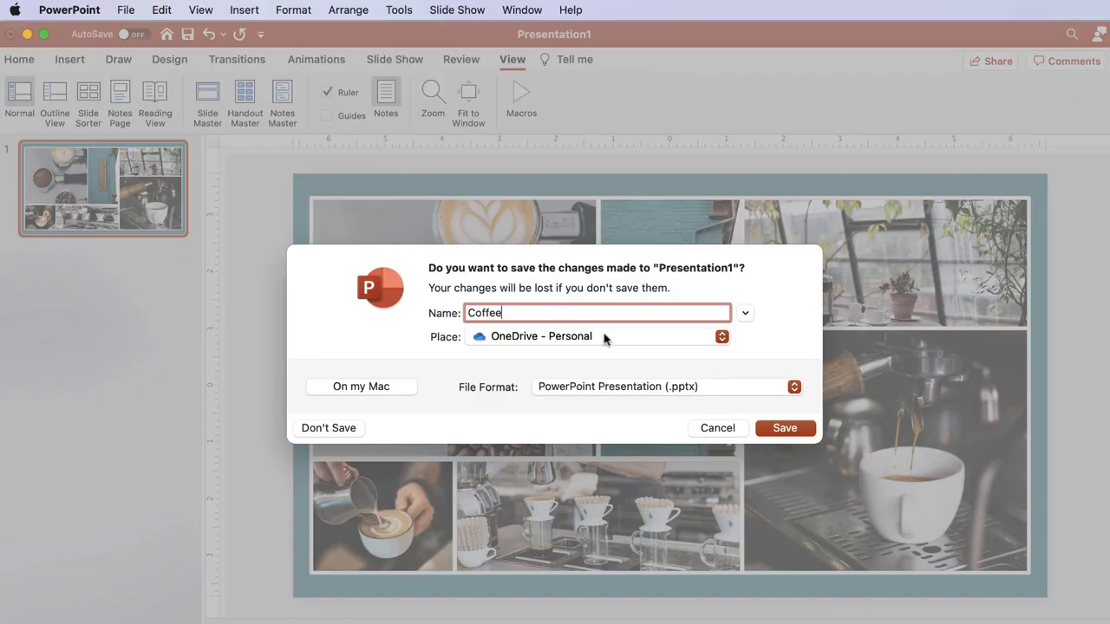
pyautogui.moveTo(607, 336)
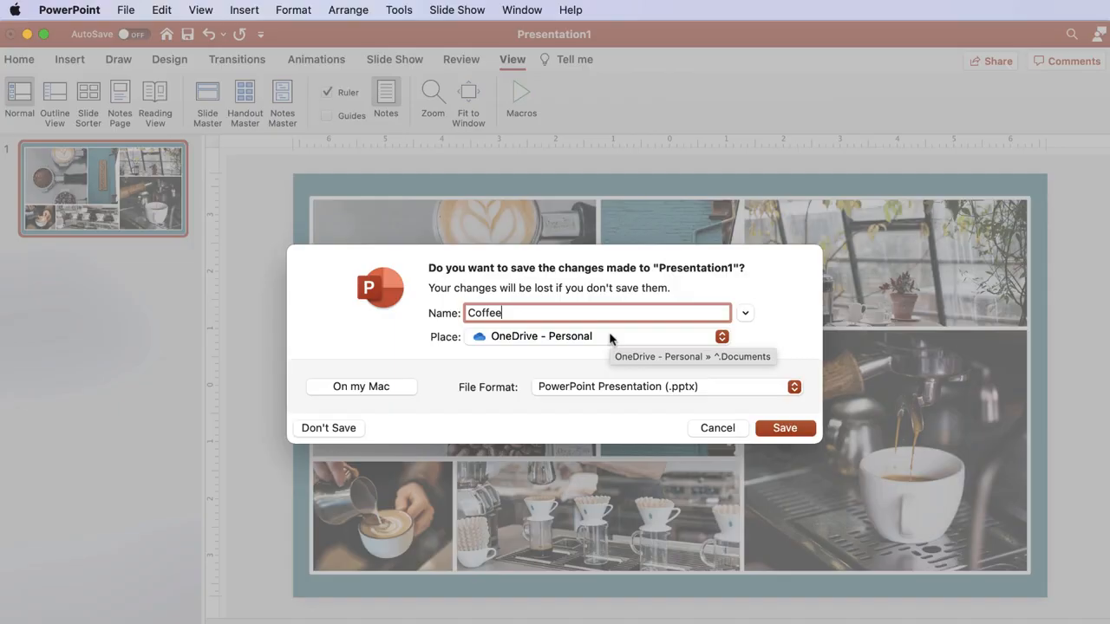
pyautogui.moveTo(399, 392)
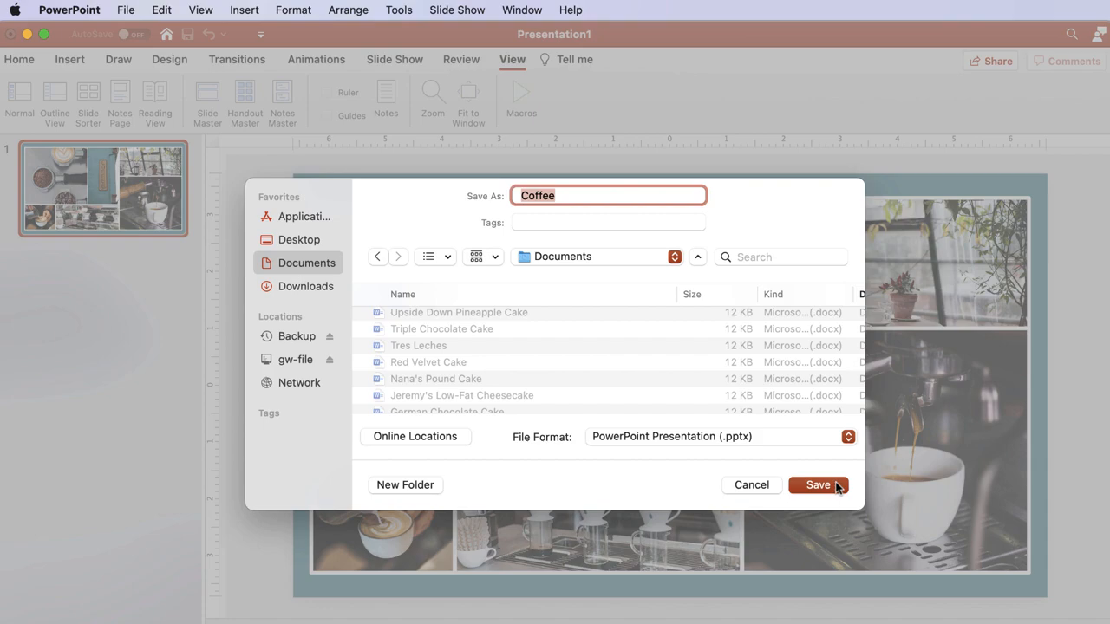
pyautogui.click(817, 485)
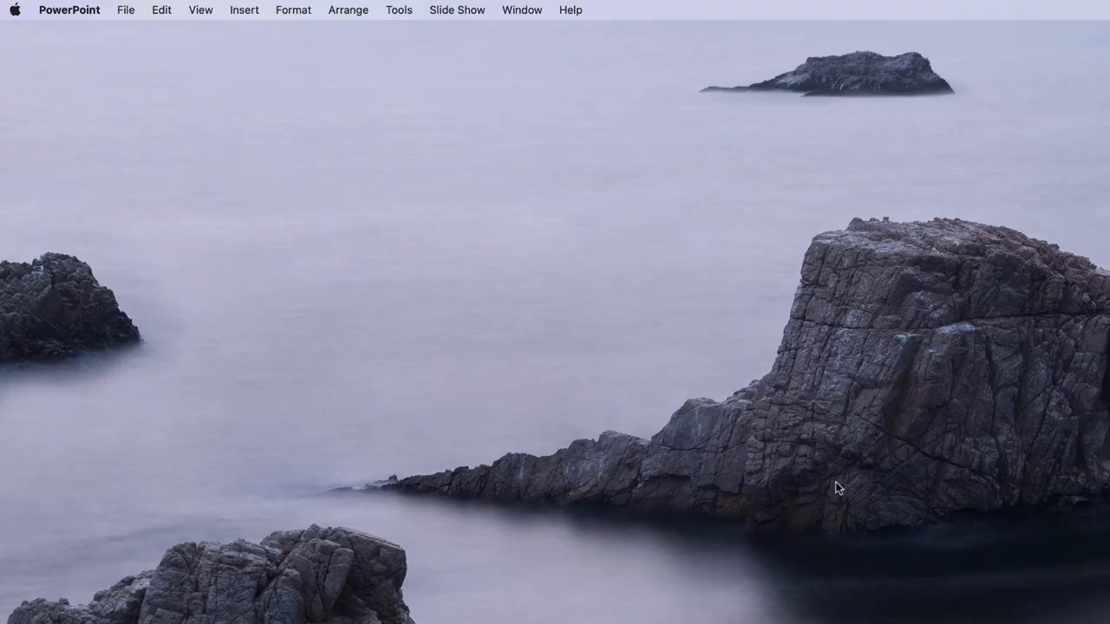